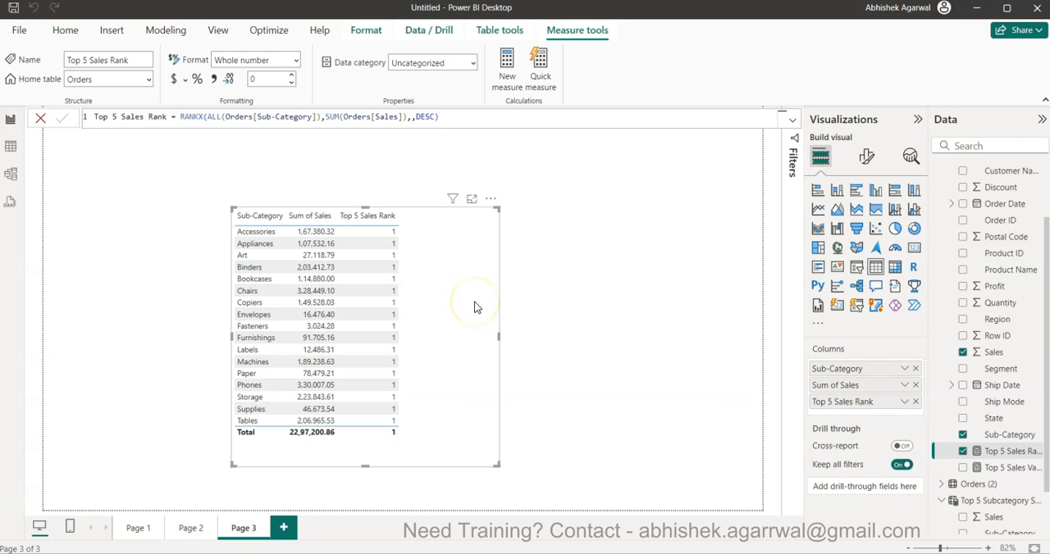
mouse_move(319, 116)
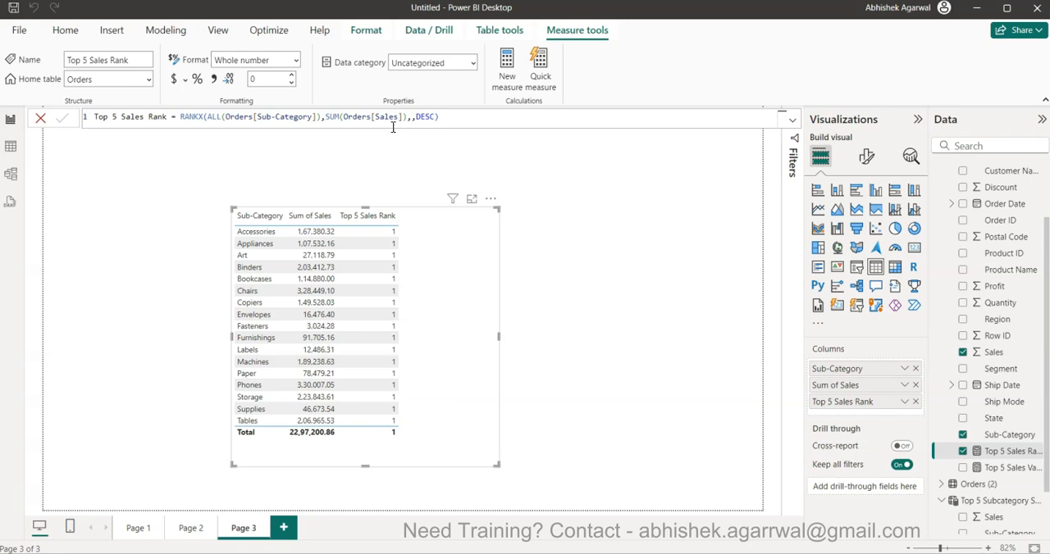
- Place the cursor before SUM in the rank measure's formula to insert CALCULATE
left_click(973, 167)
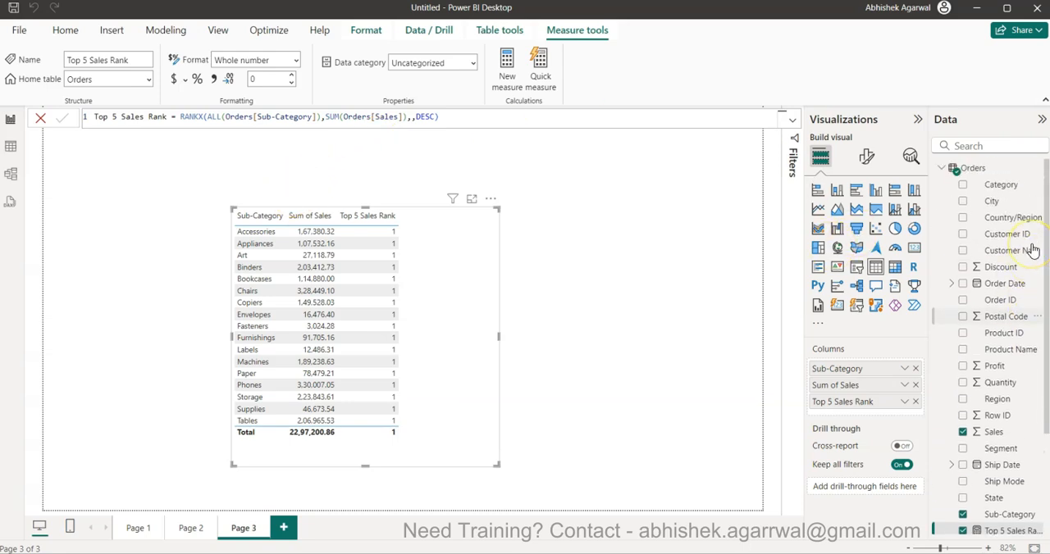
mouse_move(973, 168)
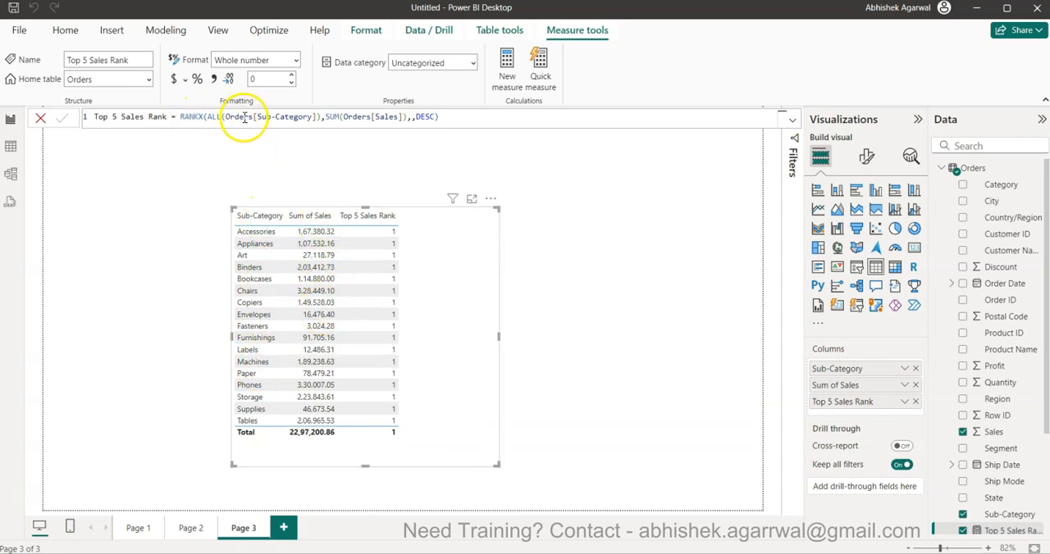
mouse_move(380, 398)
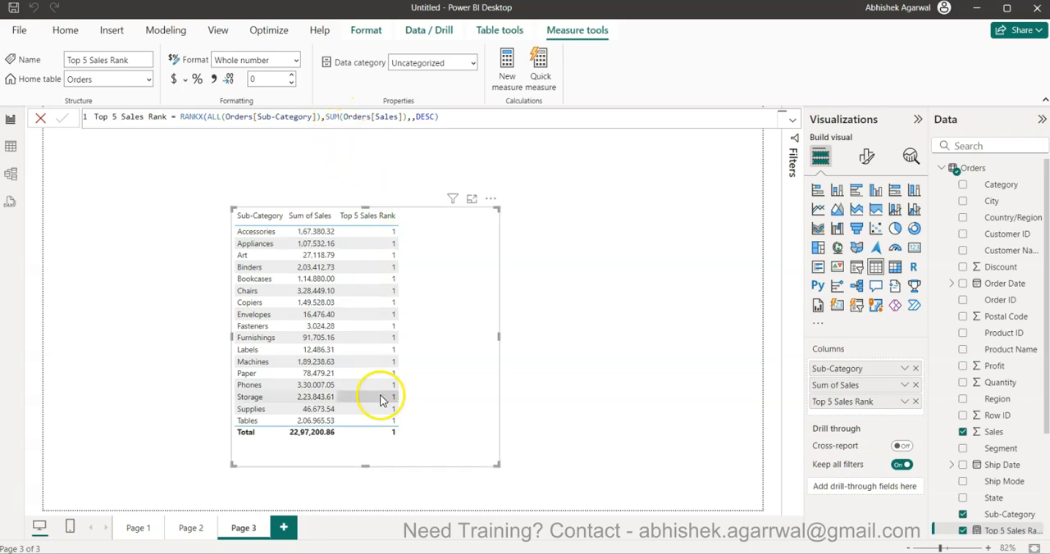
mouse_move(385, 427)
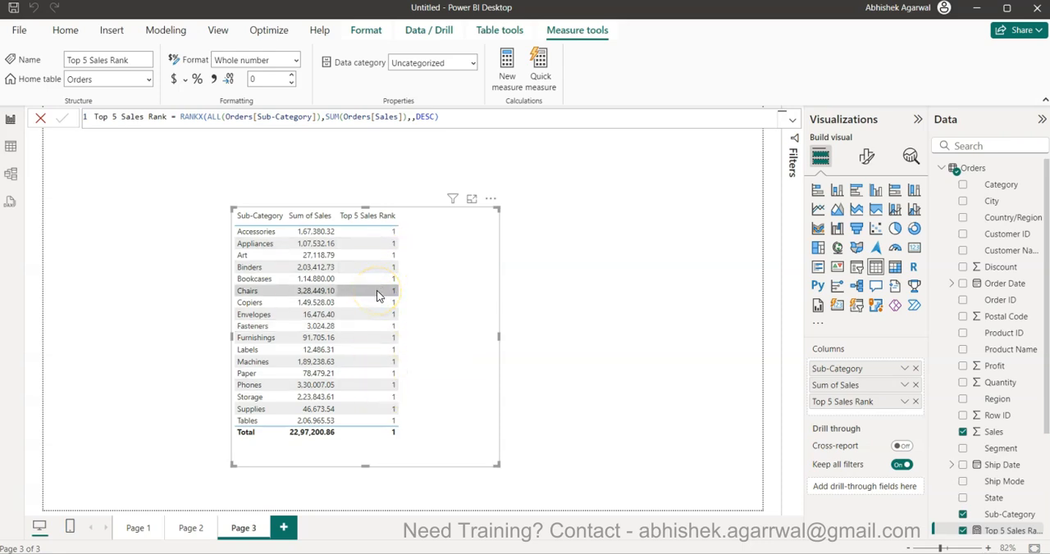
mouse_move(370, 238)
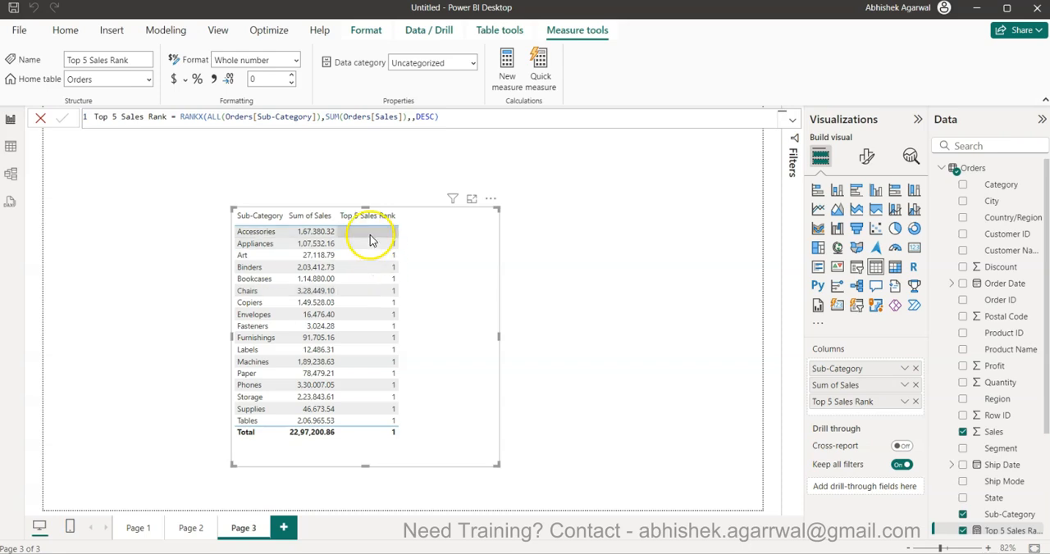
mouse_move(379, 272)
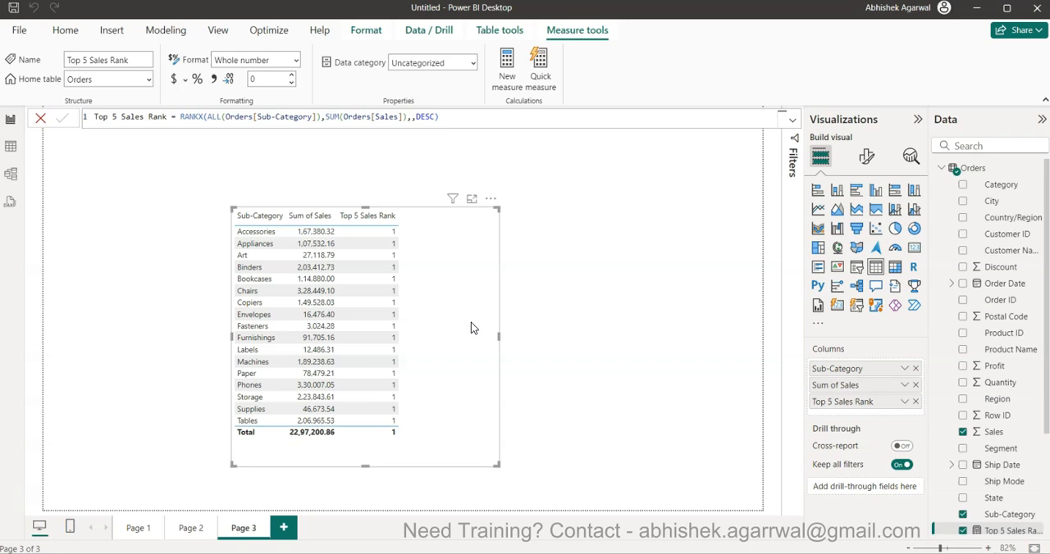
mouse_move(359, 210)
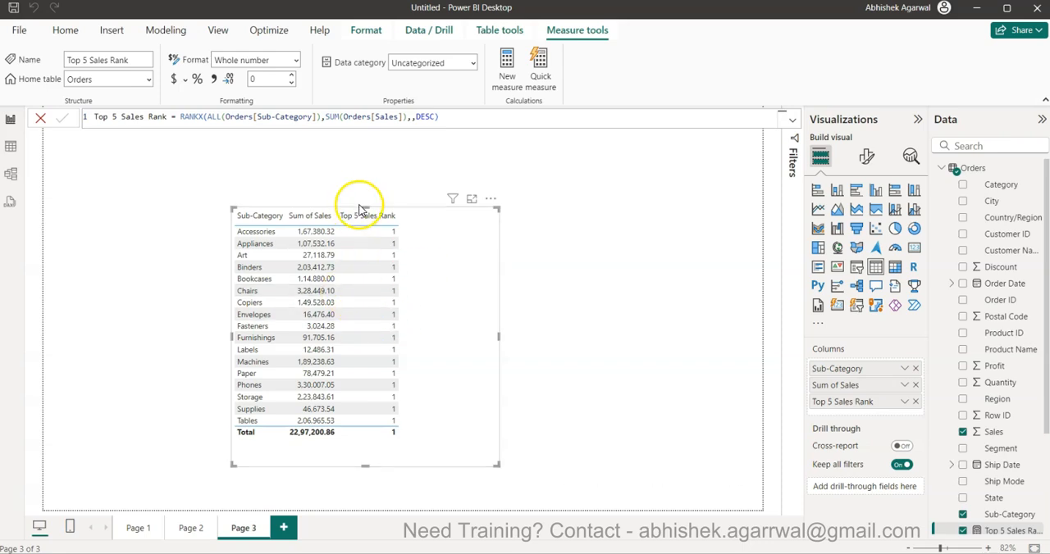
mouse_move(380, 334)
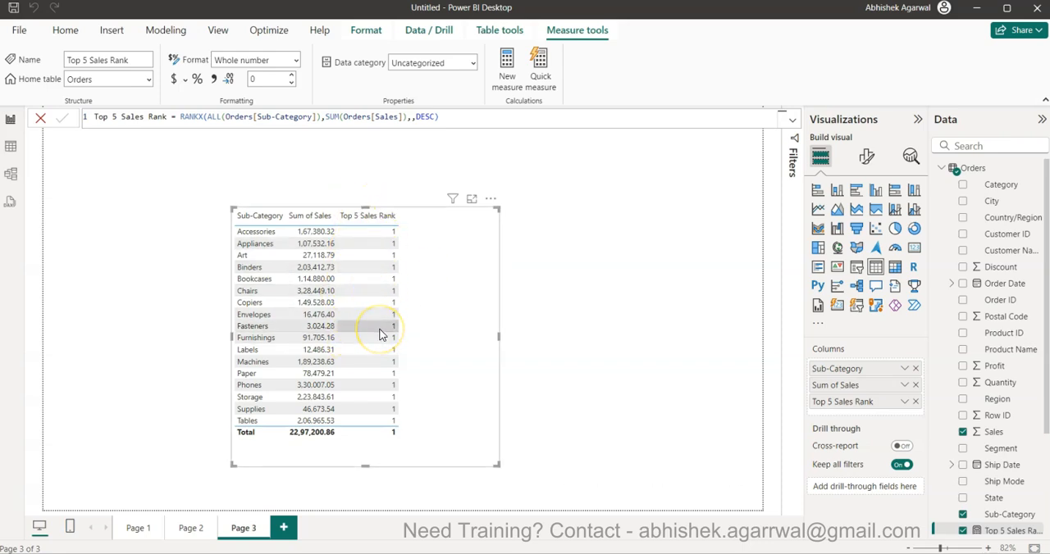
mouse_move(436, 367)
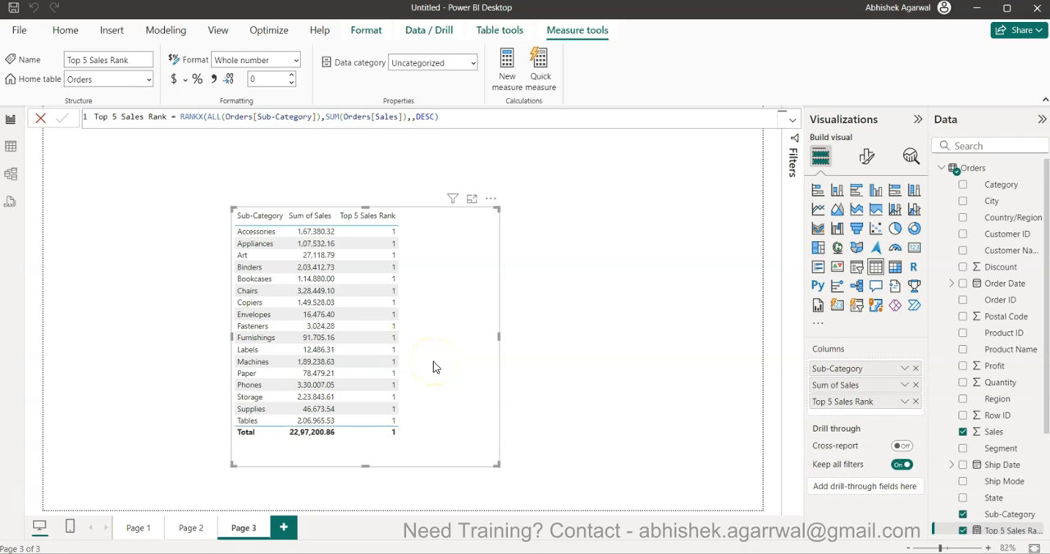
mouse_move(424, 190)
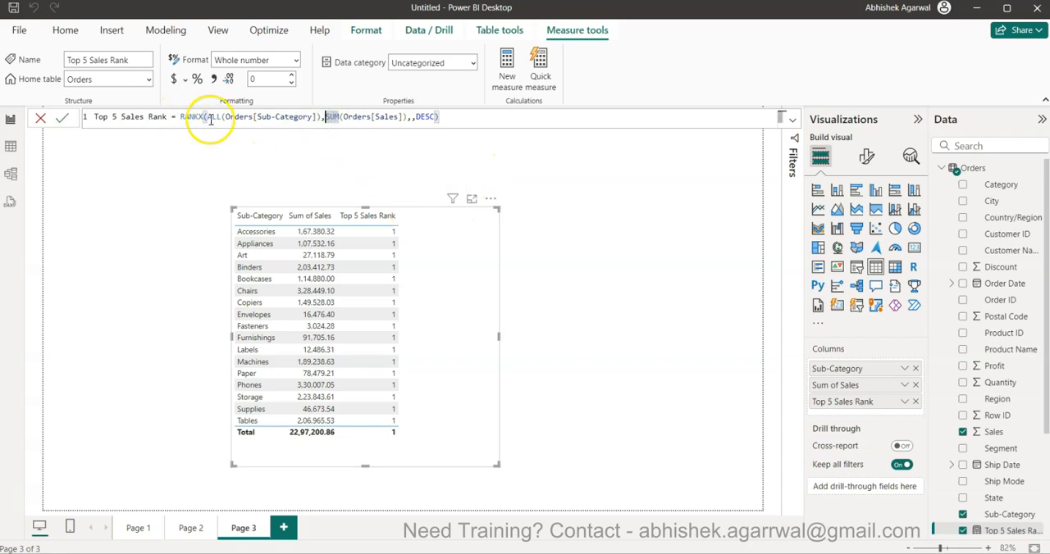
mouse_move(755, 445)
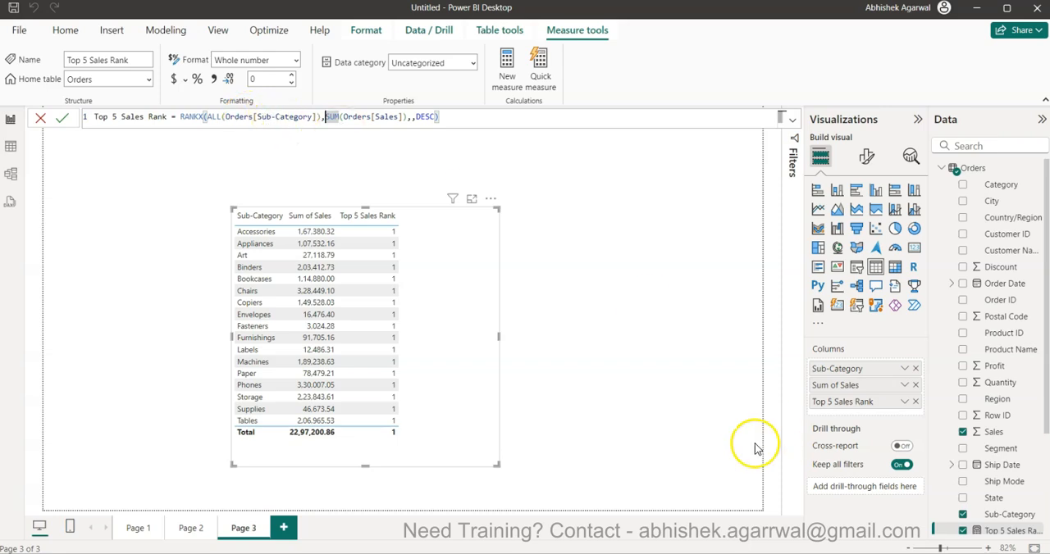
mouse_move(300, 104)
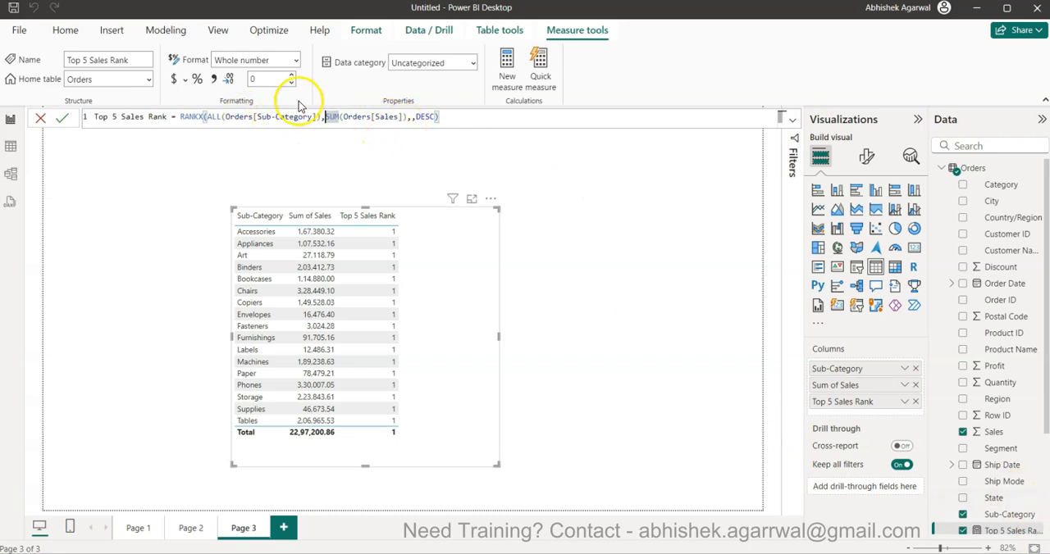
mouse_move(385, 180)
type("Ca")
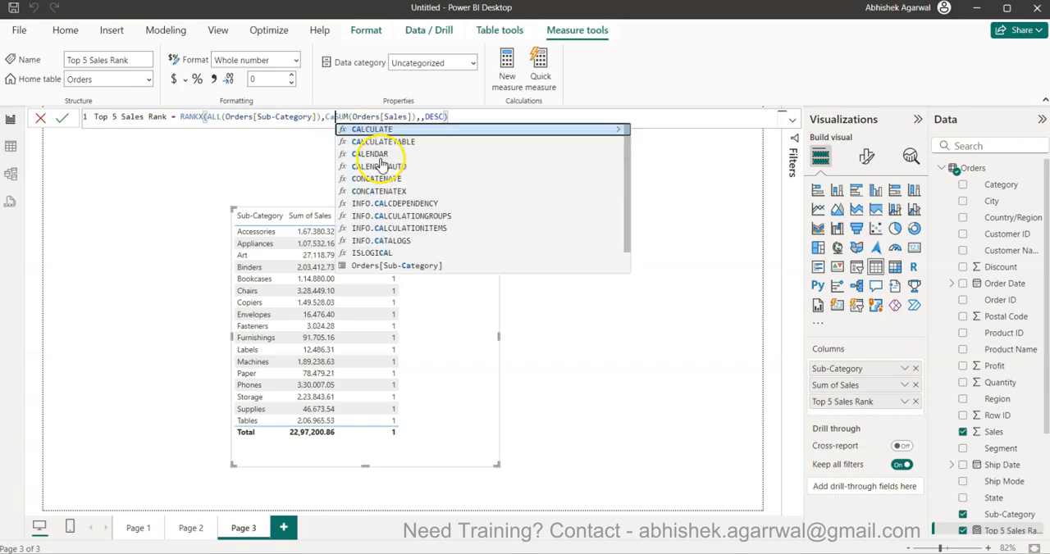
- Accept CALCULATE from the suggestions to wrap SUM(Orders[Sales]) in the RANKX measure
left_click(375, 128)
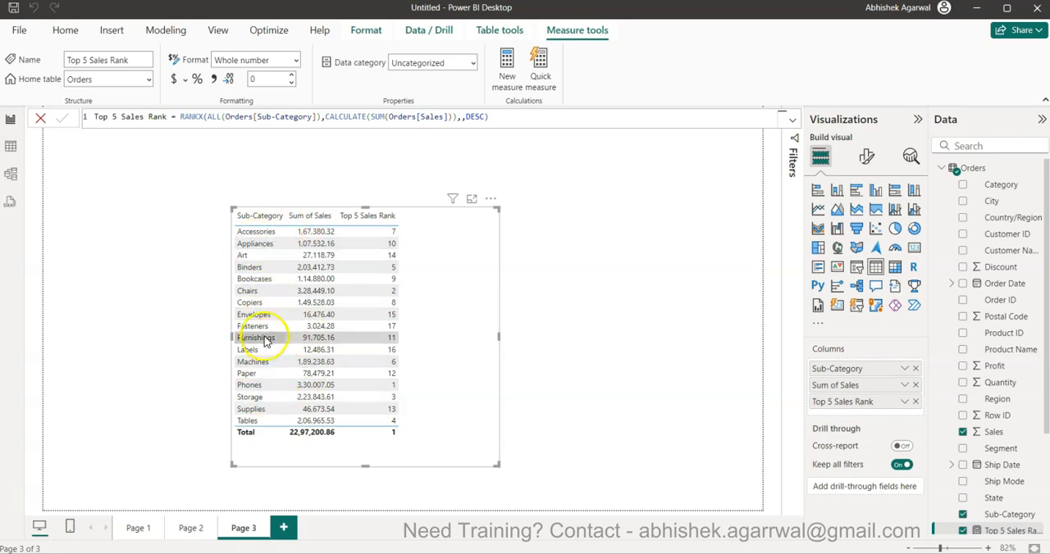
mouse_move(380, 362)
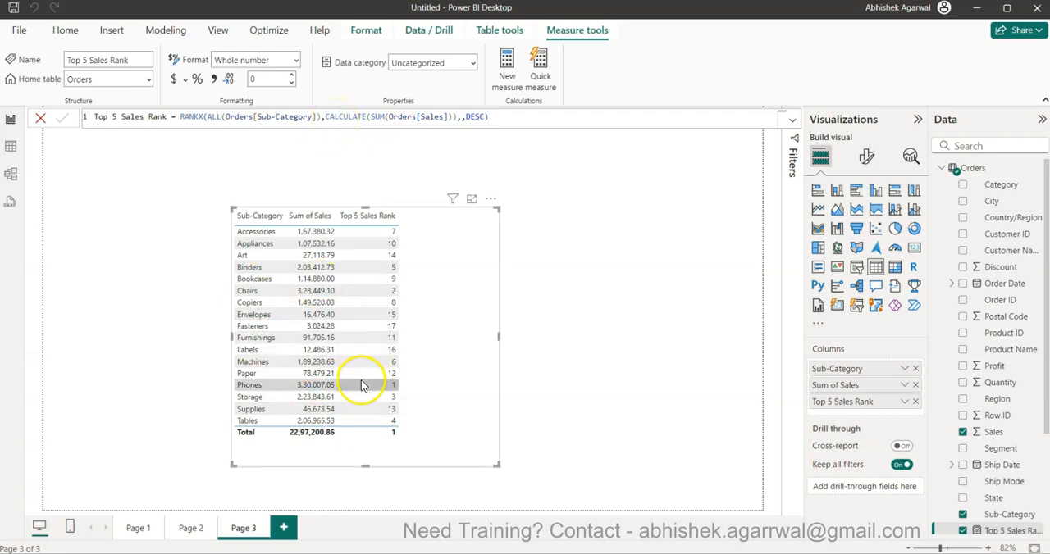
mouse_move(402, 413)
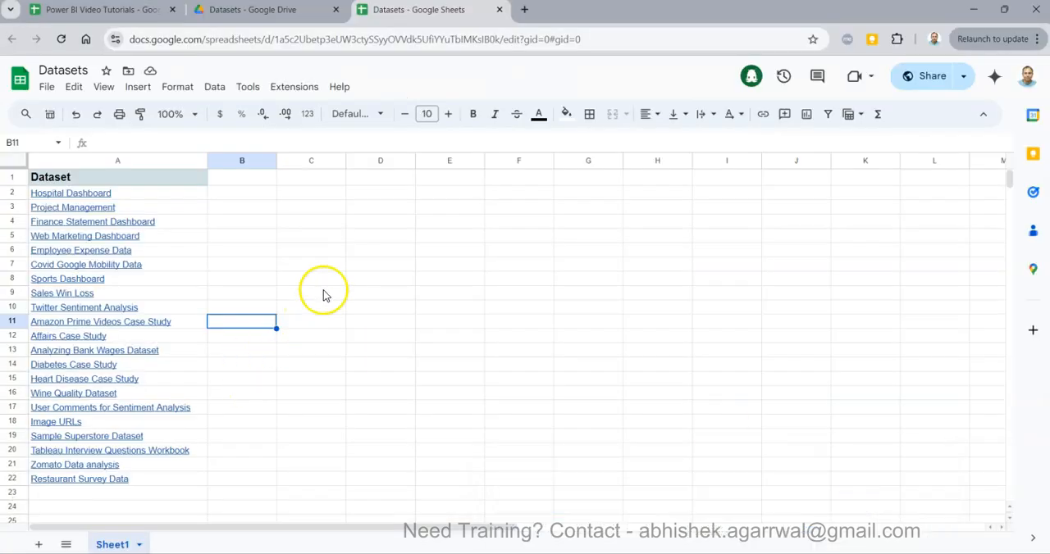
mouse_move(119, 310)
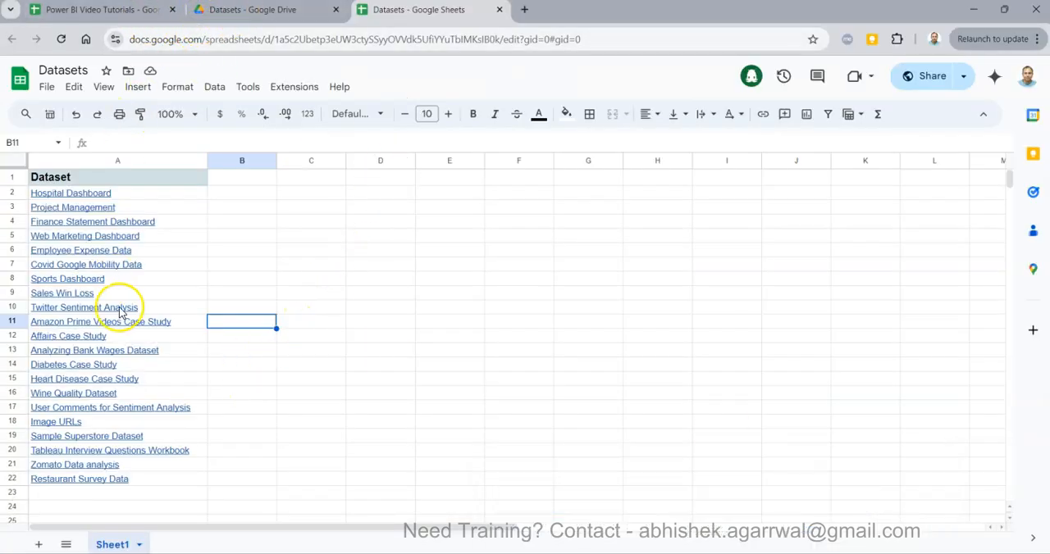
- Look over the Google Drive Datasets folder's files in the browser
left_click(263, 9)
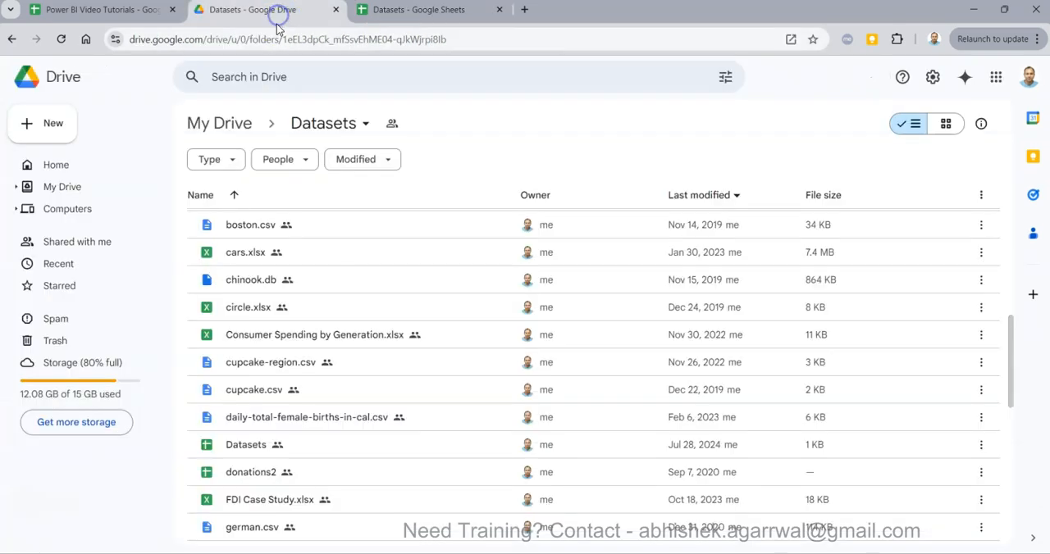
mouse_move(323, 445)
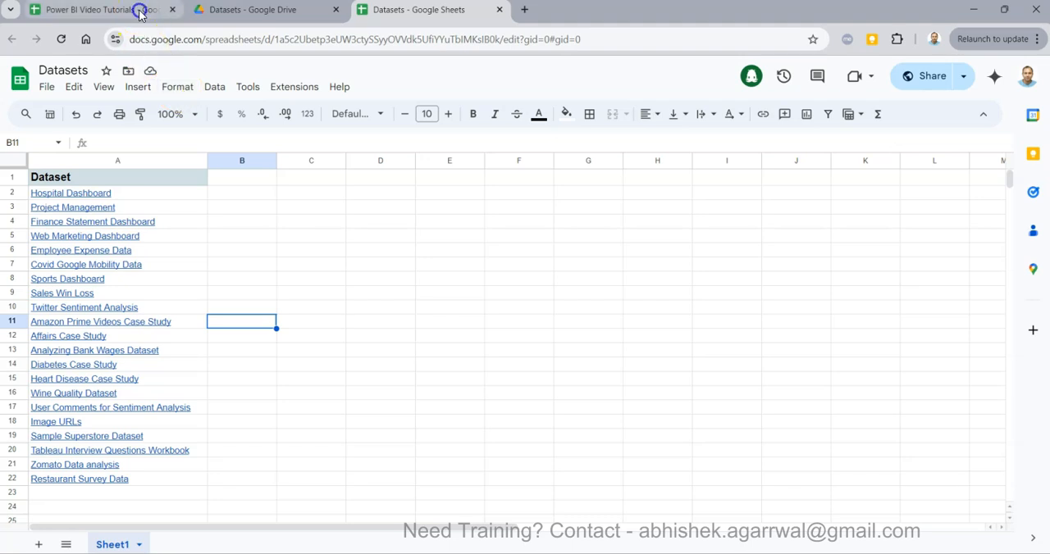
- Switch to the Power BI Video Tutorials sheet listing titles, links and difficulty
left_click(90, 10)
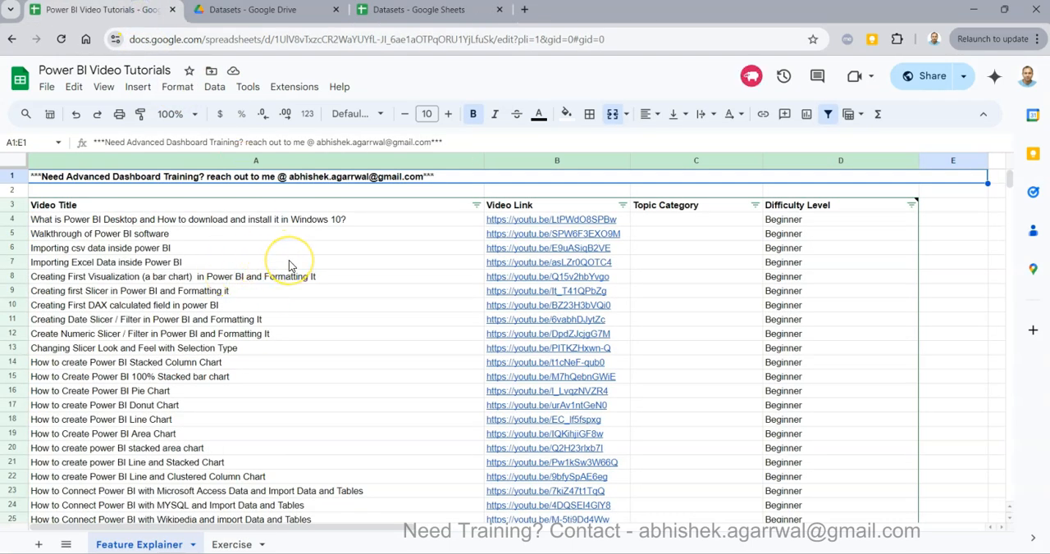
mouse_move(289, 267)
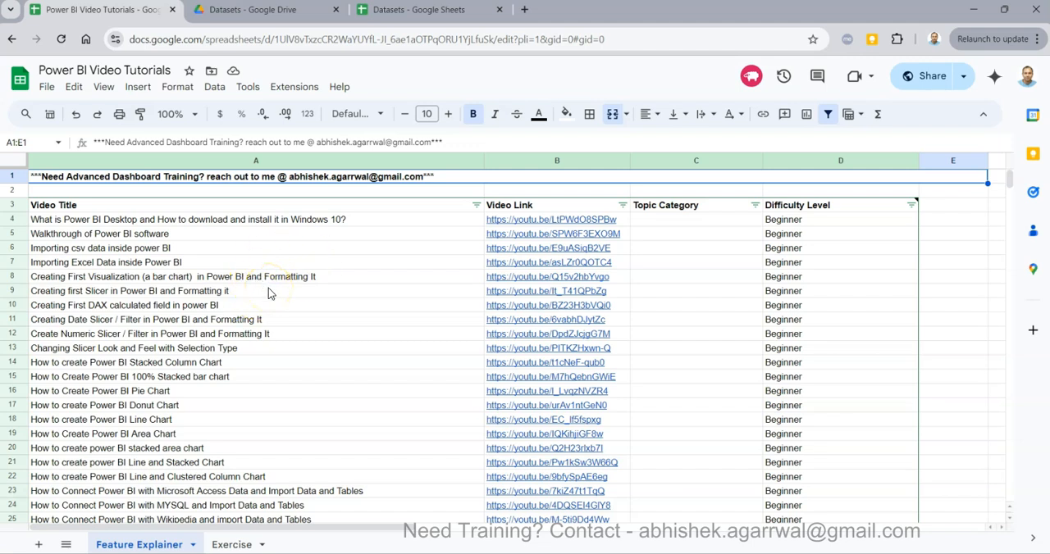
mouse_move(295, 289)
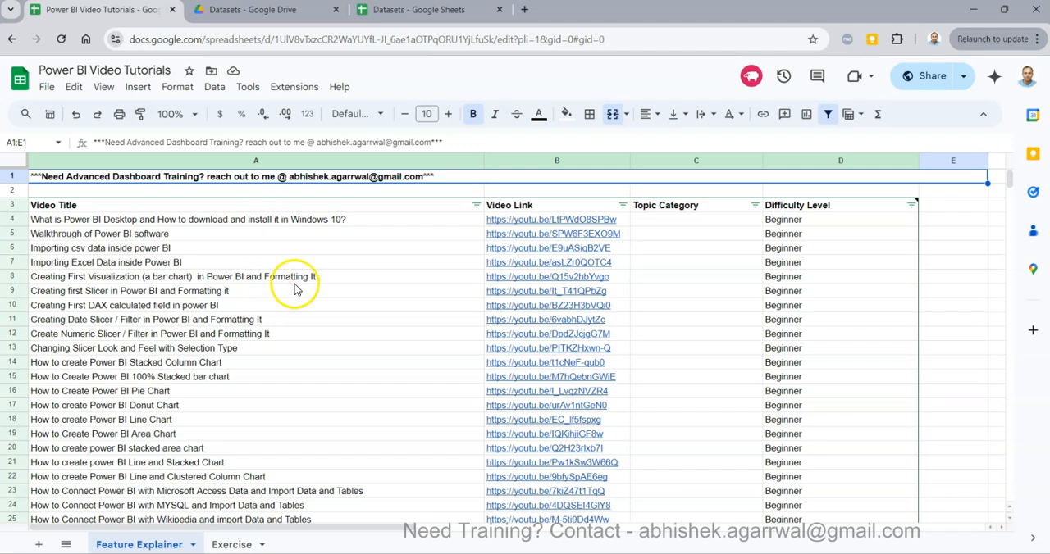
mouse_move(512, 205)
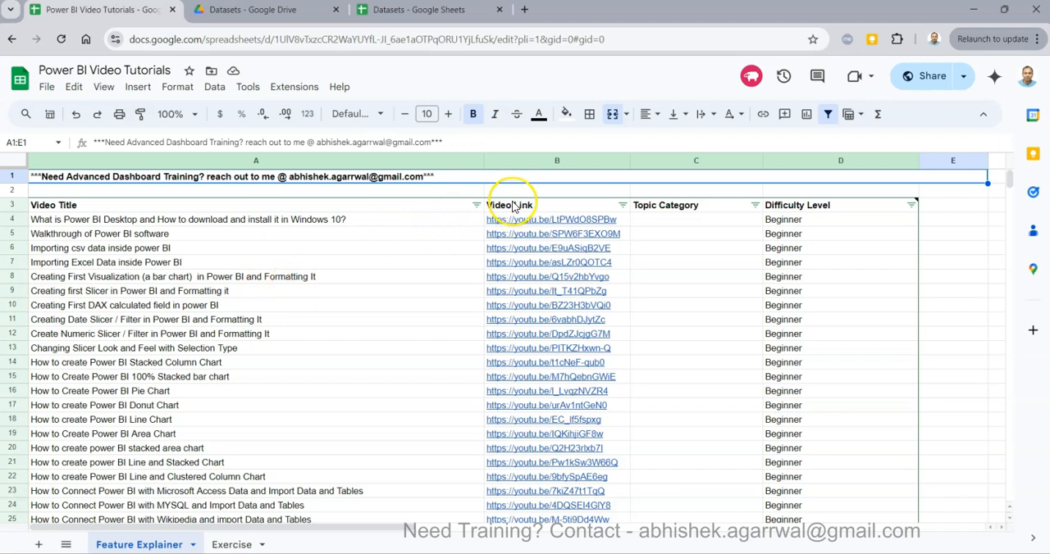